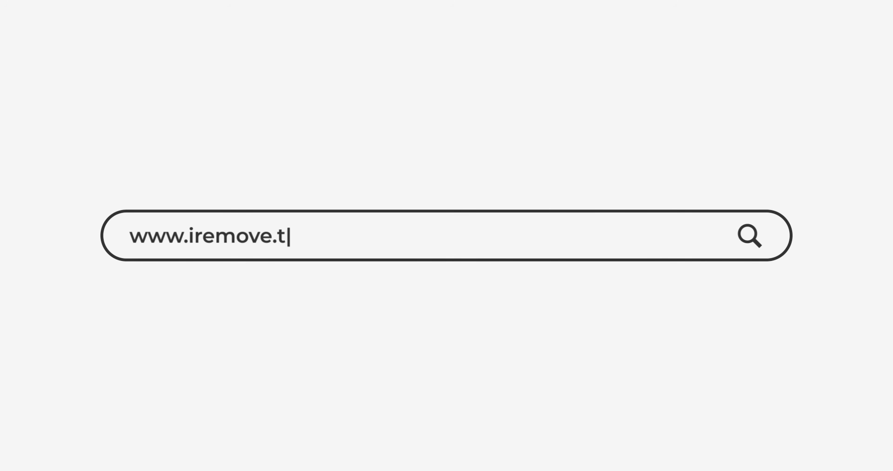
pyautogui.write('ools')
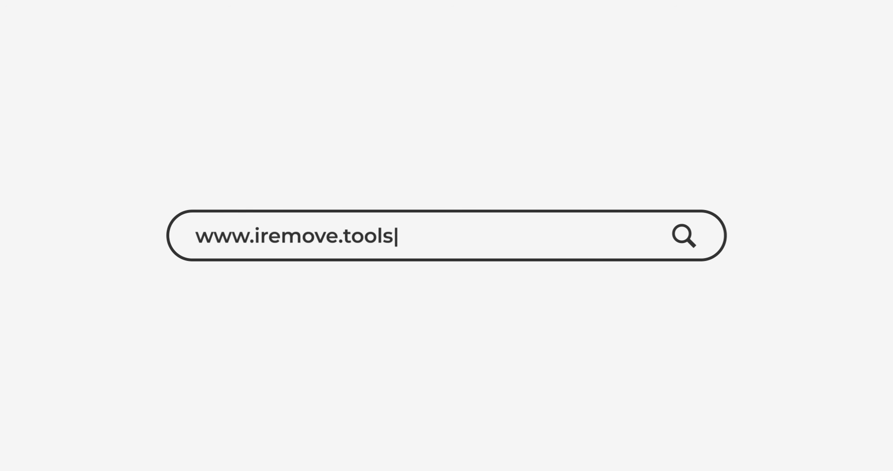
pyautogui.press('Return')
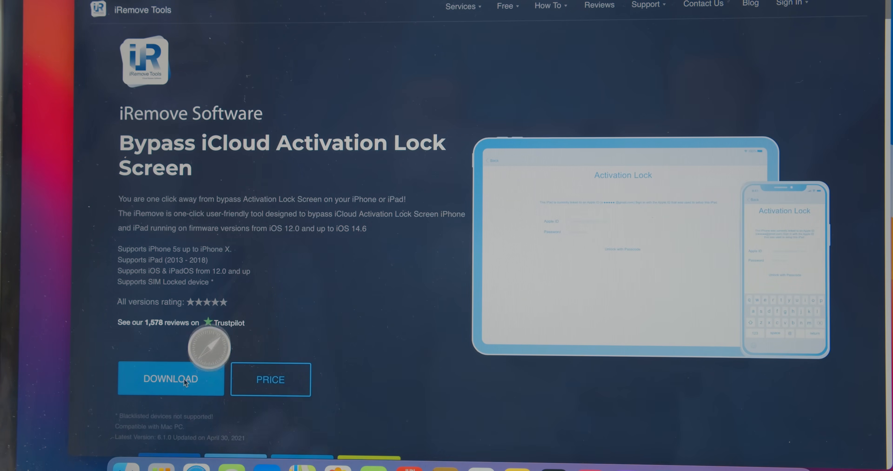
pyautogui.moveTo(758, 454)
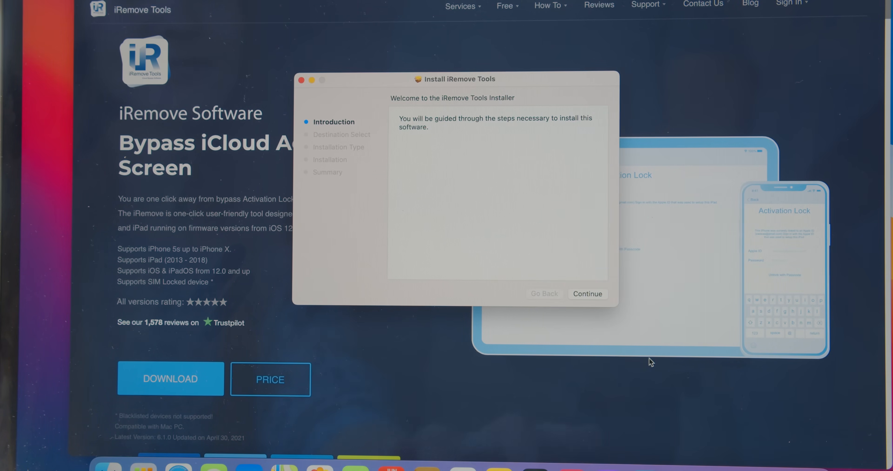
# Install iRemove Tools on the SSD disk, authorising with the admin password
pyautogui.click(587, 294)
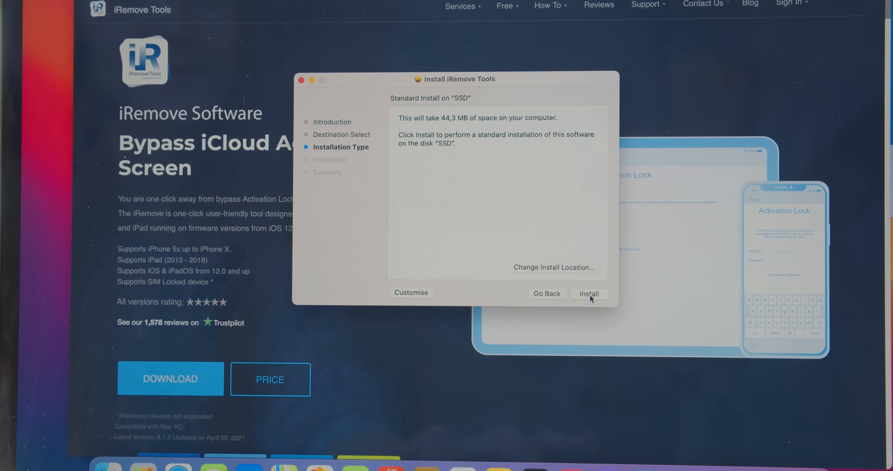
pyautogui.click(589, 294)
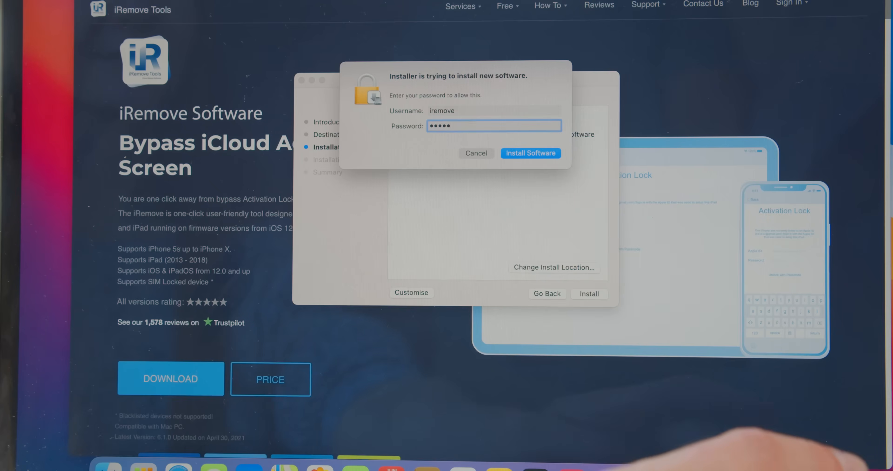
pyautogui.click(530, 153)
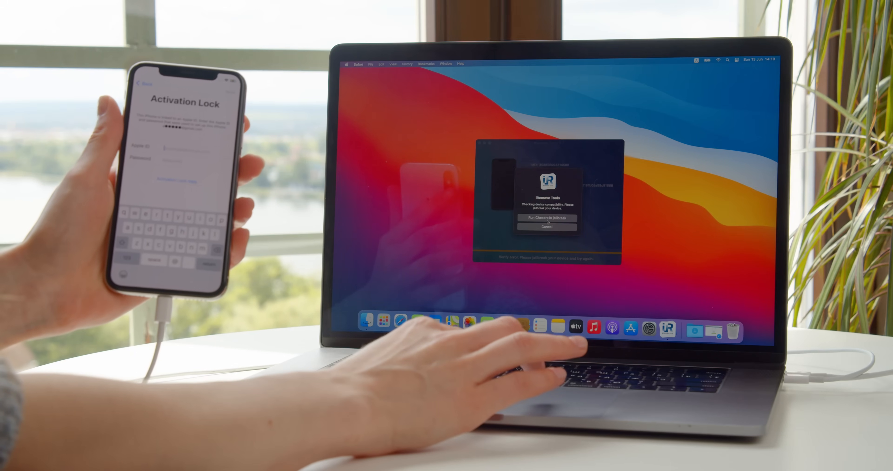
# Run the Checkra1n jailbreak on the connected locked iPhone until it is reported as supported
pyautogui.click(546, 219)
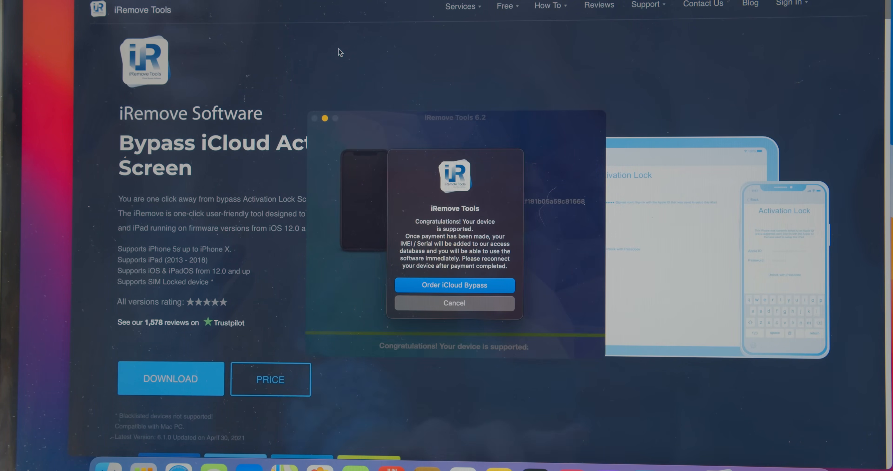
# Order the iCloud Bypass licence, bringing the Order Form into view on the licence page
pyautogui.click(454, 285)
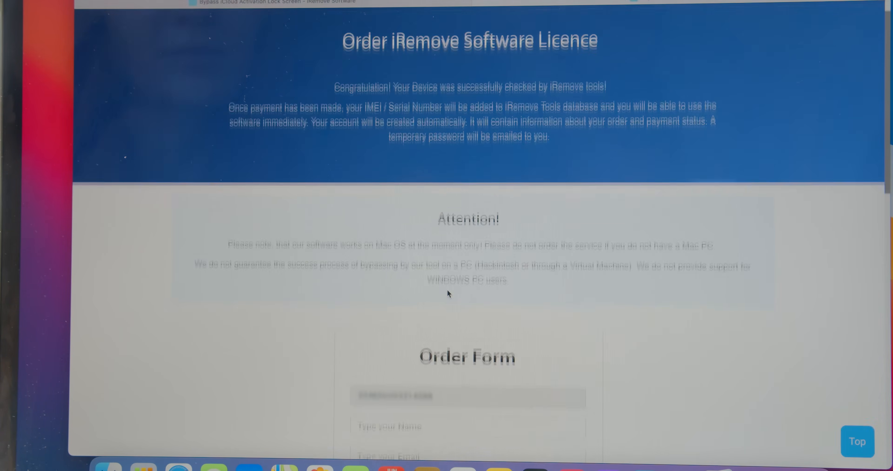
pyautogui.scroll(-3)
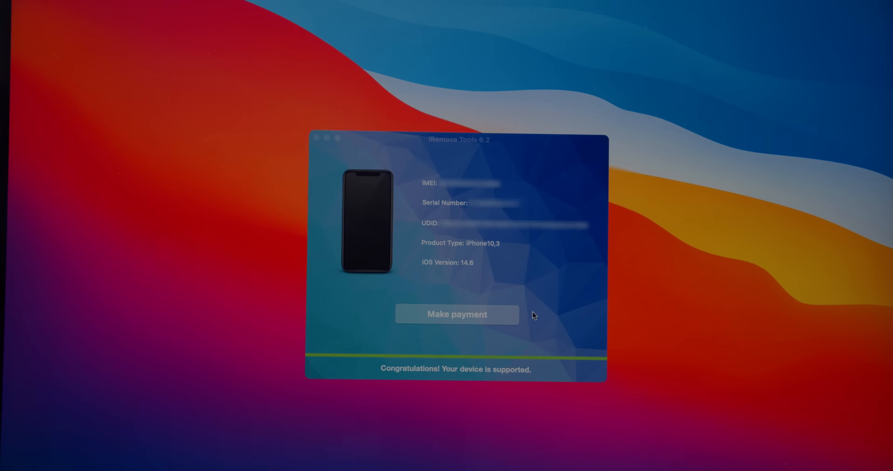
# Refresh payment status via Make payment so the iPhone10,3 bypass is ready to start
pyautogui.click(457, 314)
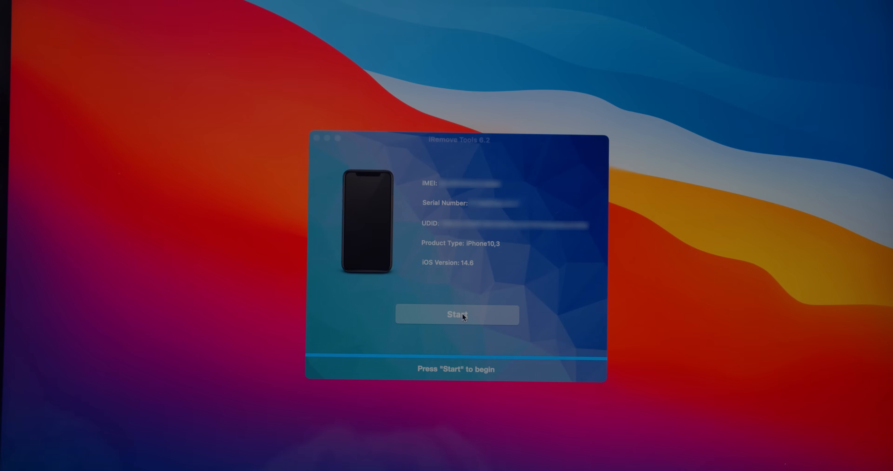